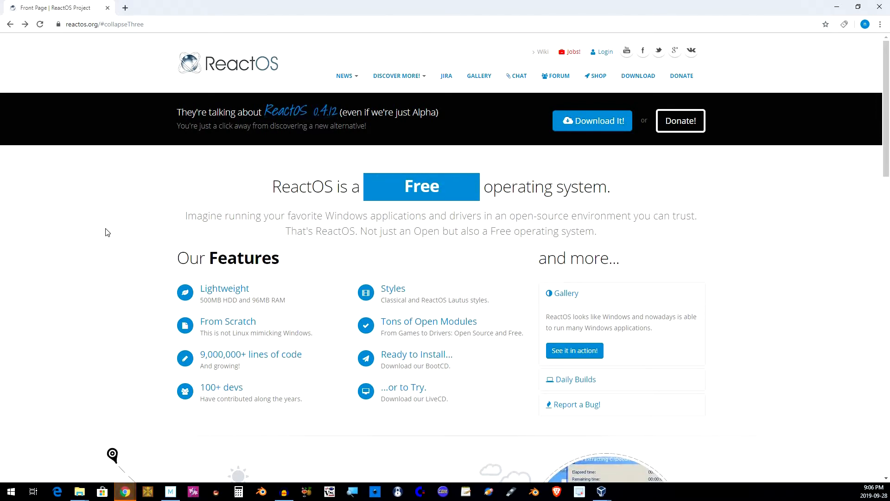
- Scroll the reactos.org front page and open the 'ReactOS 0.4.12 released' news article
scroll(down, 3)
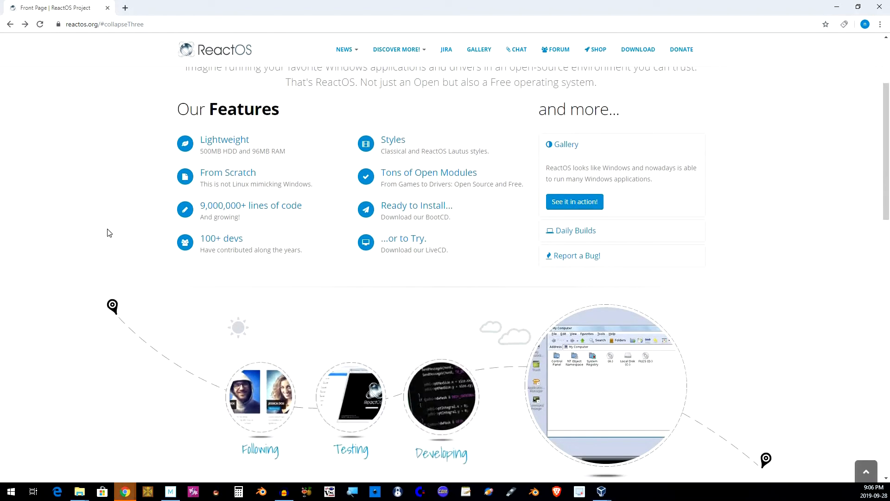
scroll(down, 3)
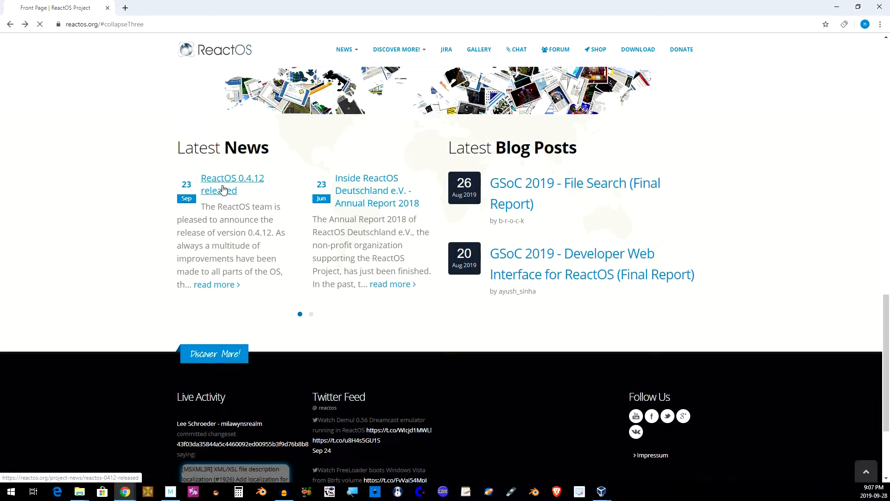
click(231, 178)
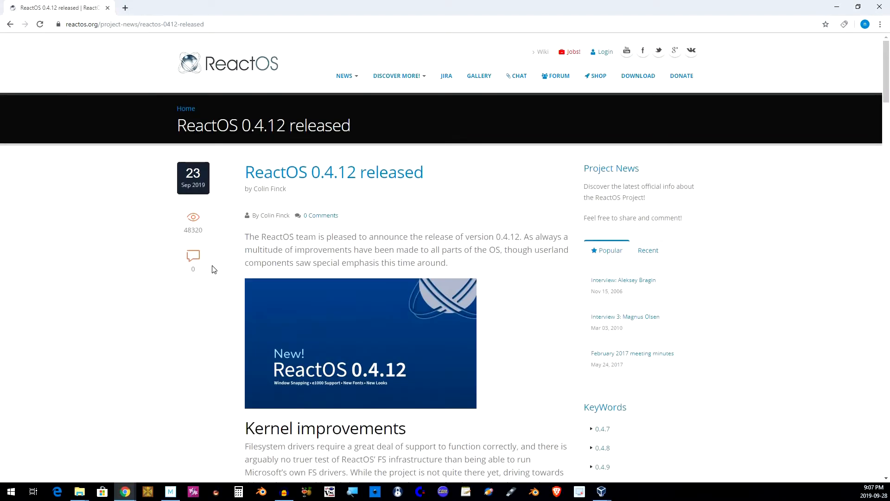
- Read down the release announcement to the Kernel improvements section
scroll(down, 3)
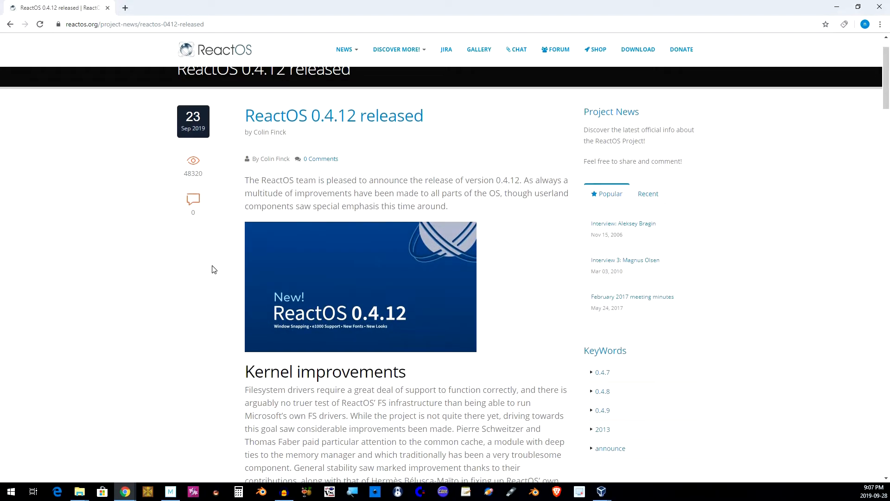
scroll(down, 3)
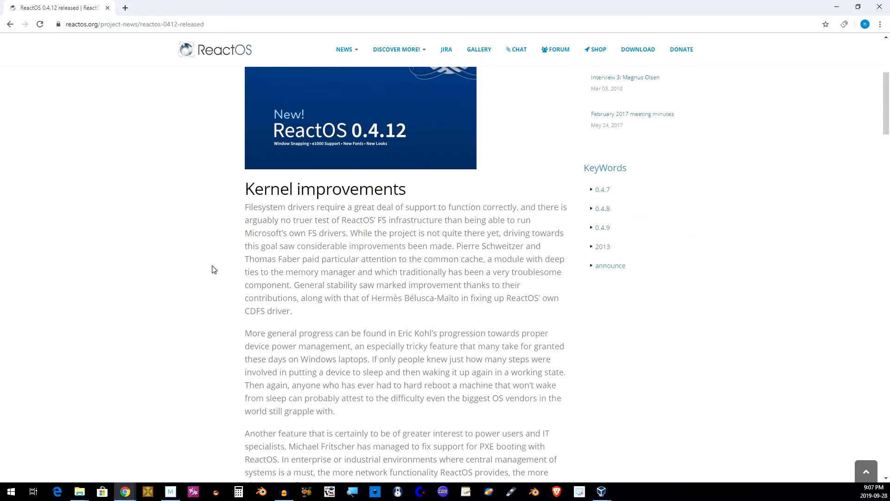
scroll(down, 3)
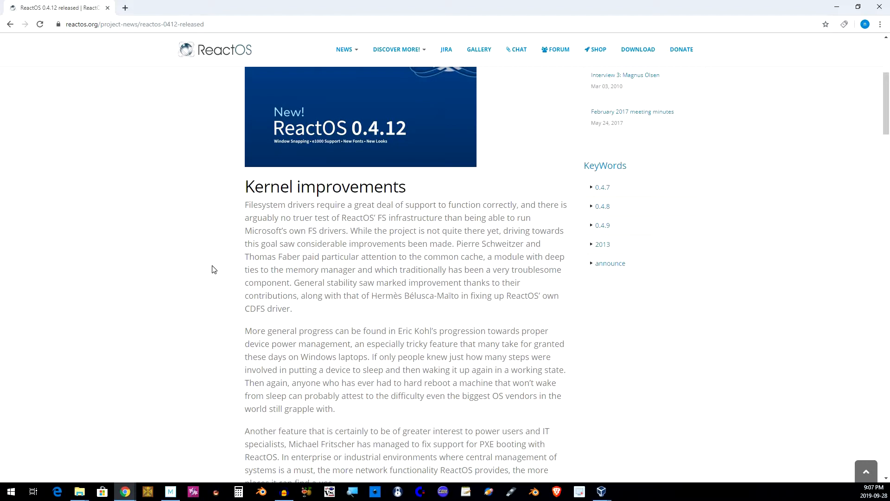
scroll(down, 3)
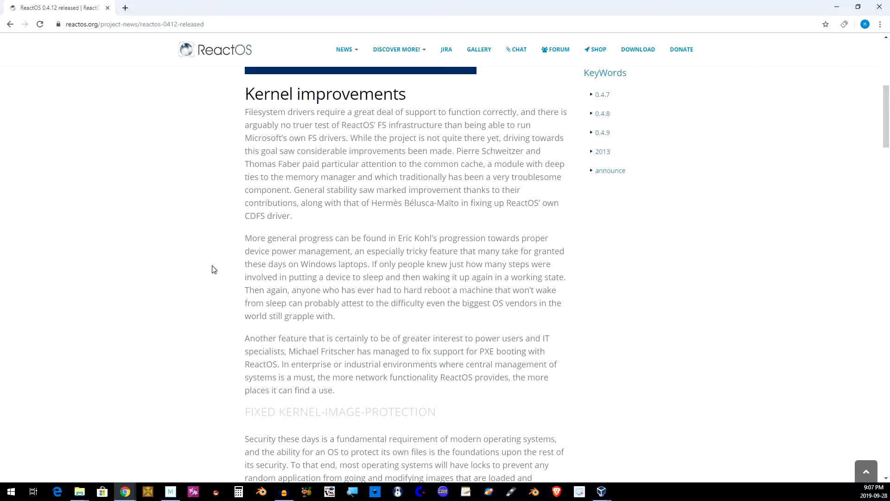
scroll(down, 3)
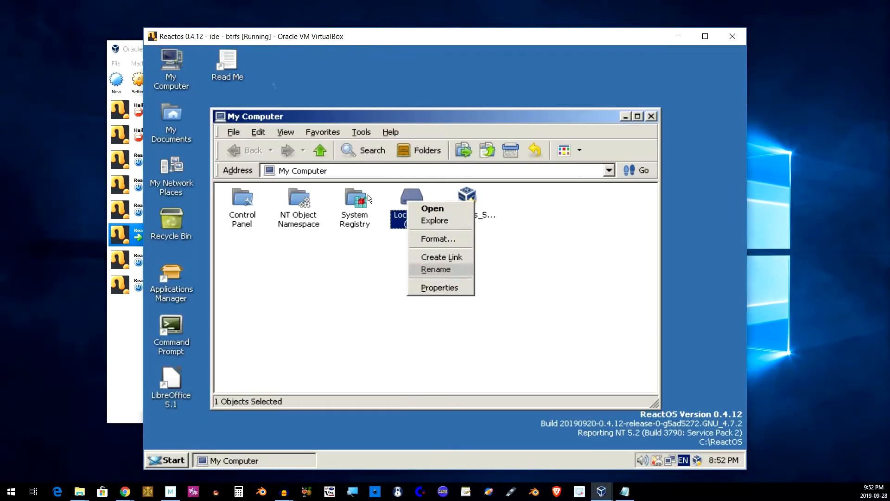
- Finish the LibreOffice 5.4.7.2 wizard and launch LibreOffice Writer, hitting the VCRUNTIME140.dll error
click(439, 288)
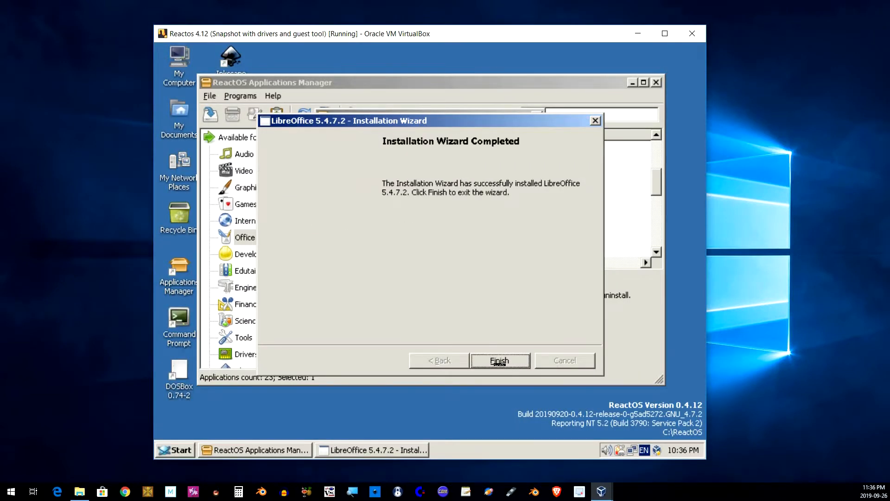
click(499, 360)
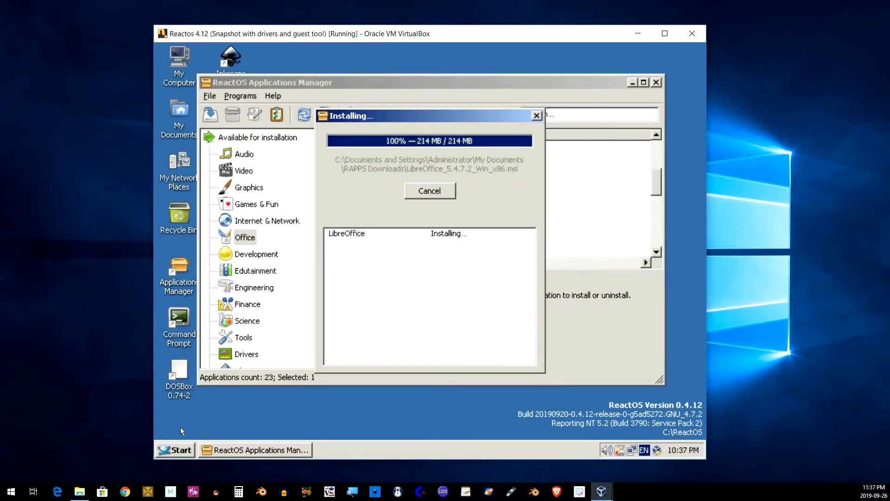
click(179, 449)
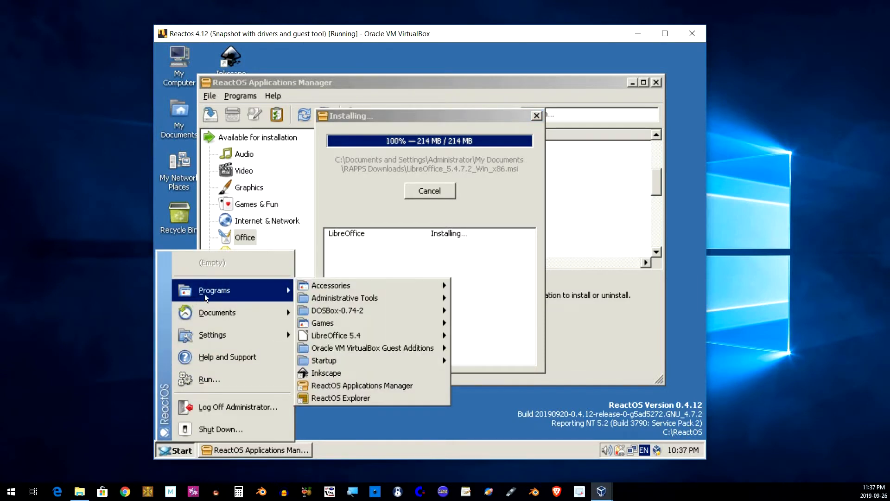
mouse_move(322, 322)
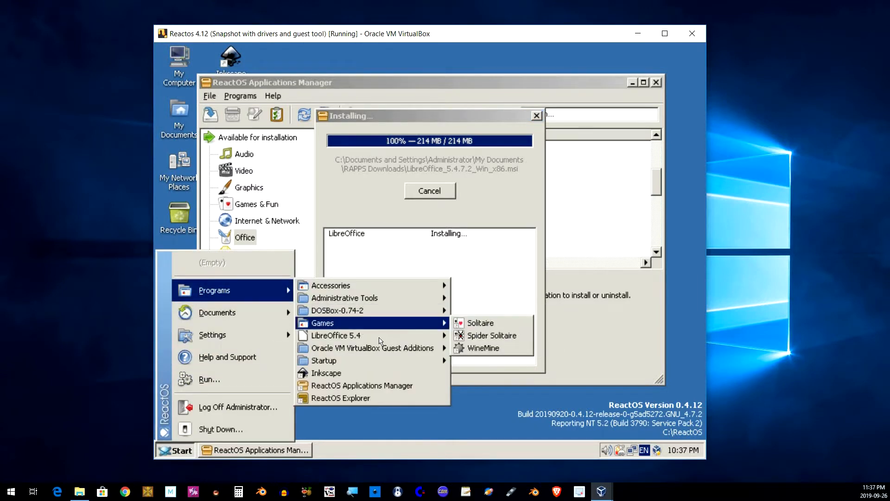
mouse_move(335, 334)
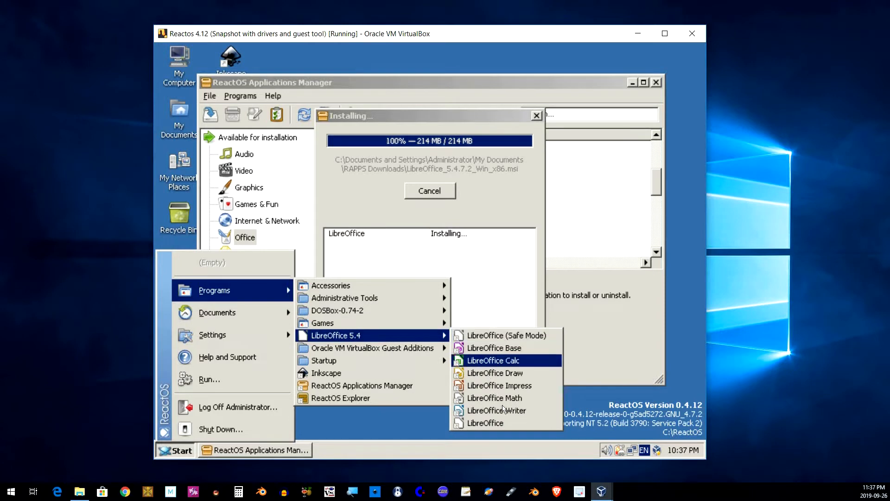
click(496, 410)
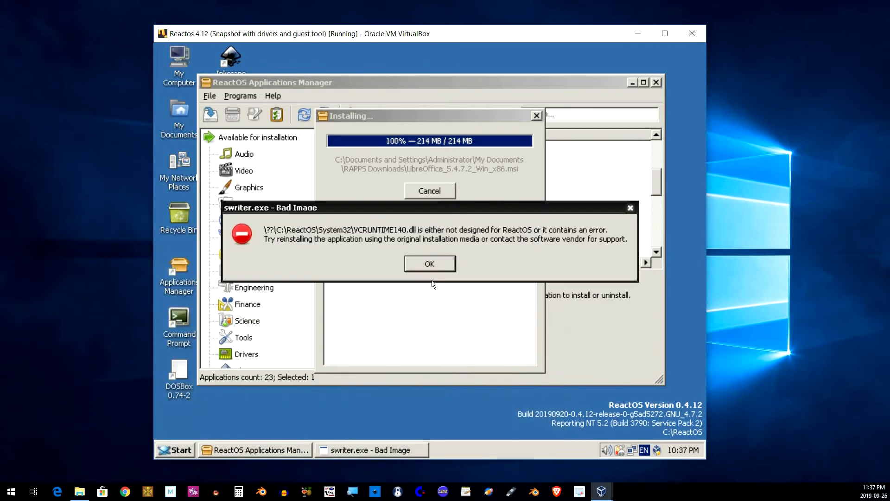
mouse_move(376, 338)
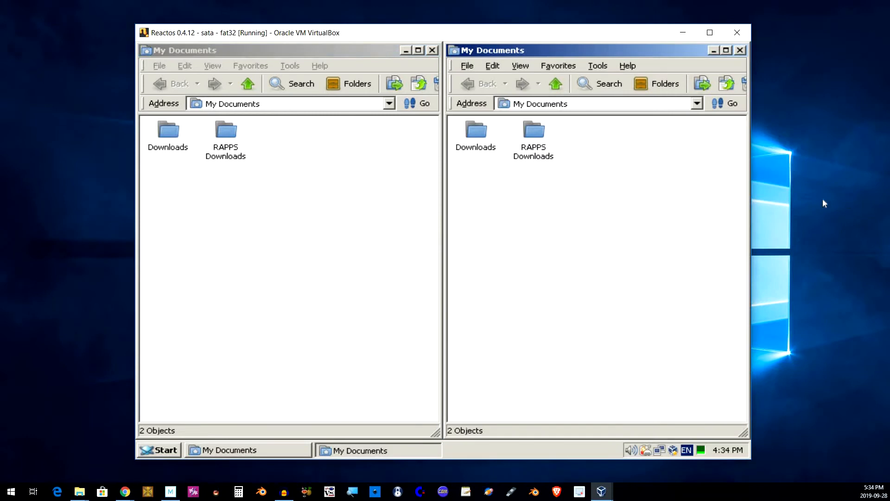
- Snap the two My Documents windows left and right and switch to the dark-grey theme
click(124, 491)
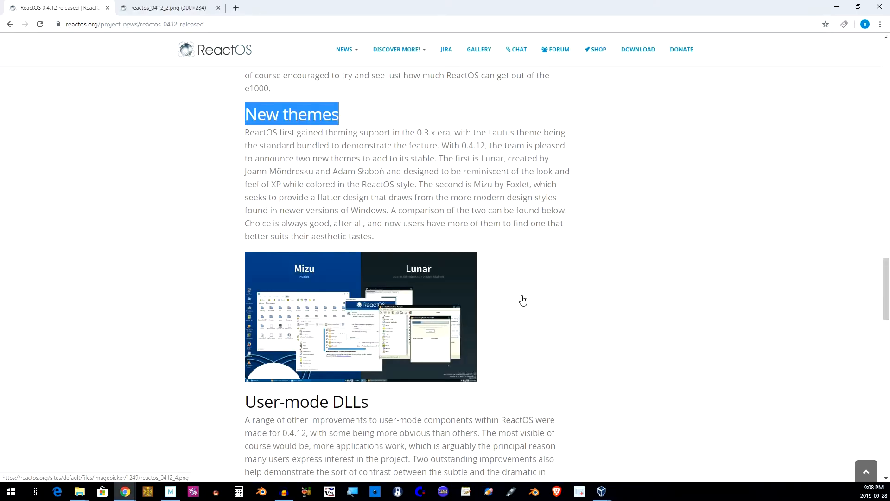
click(154, 457)
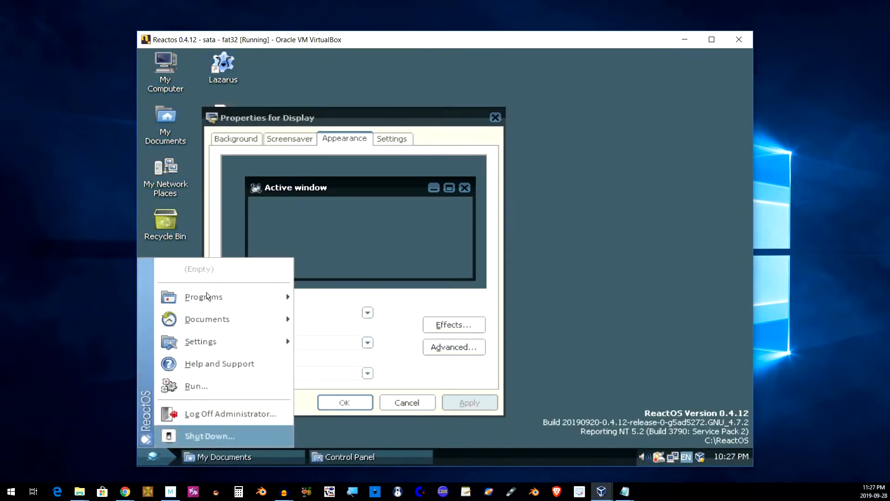
mouse_move(203, 296)
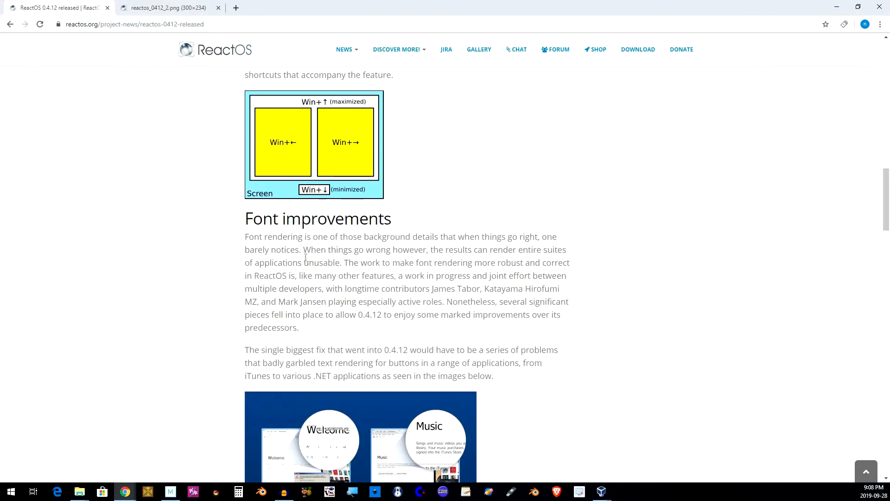
drag(304, 249, 310, 263)
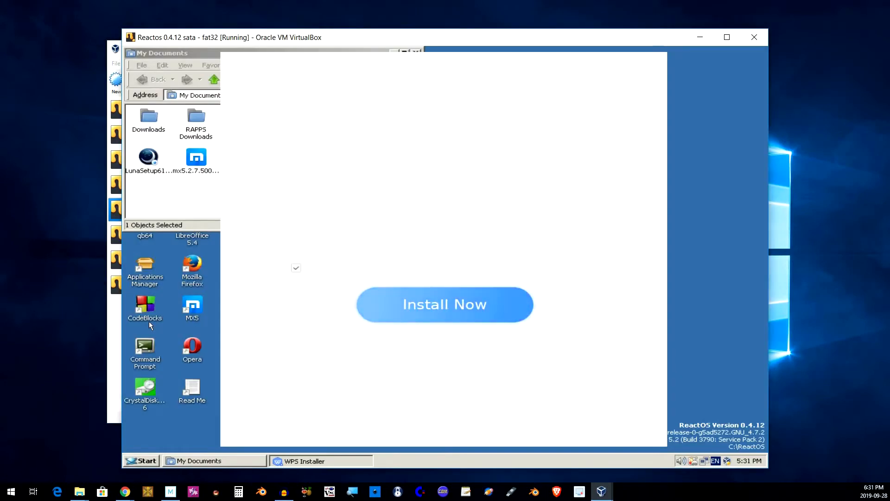
- Dismiss the Windows 7 requirement error and close the failed SoftMaker Office 2018 setup
click(445, 303)
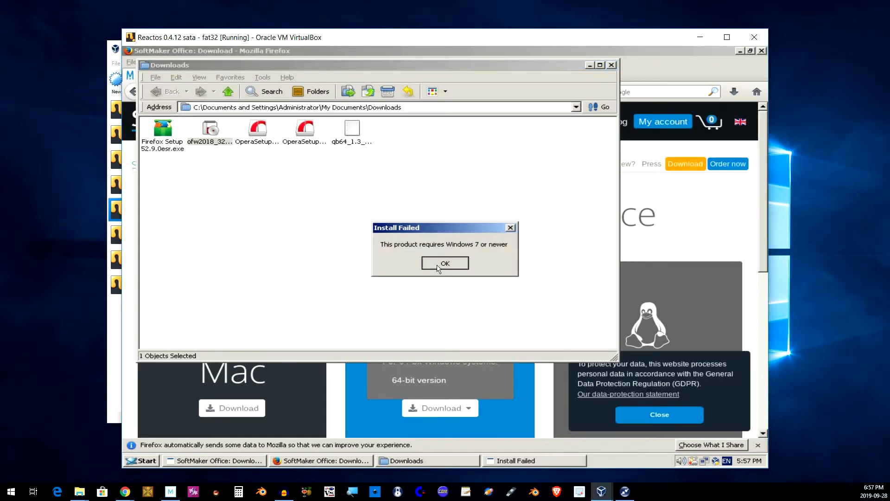
click(444, 263)
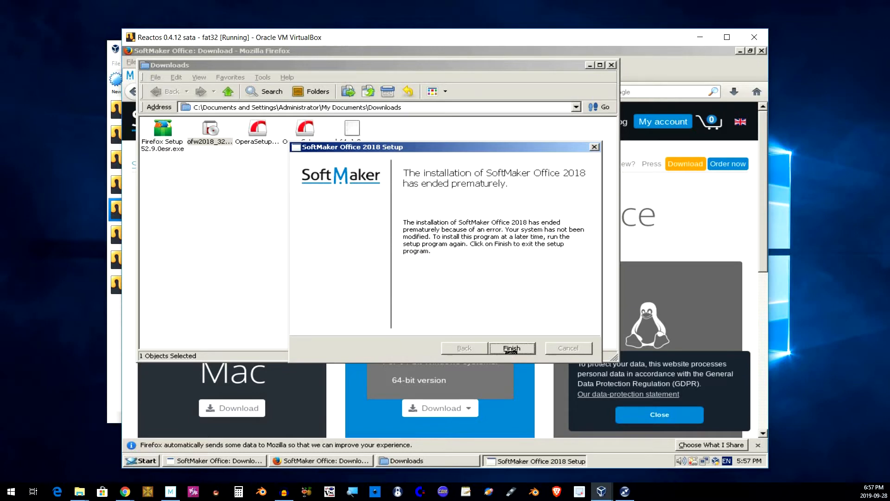
click(511, 348)
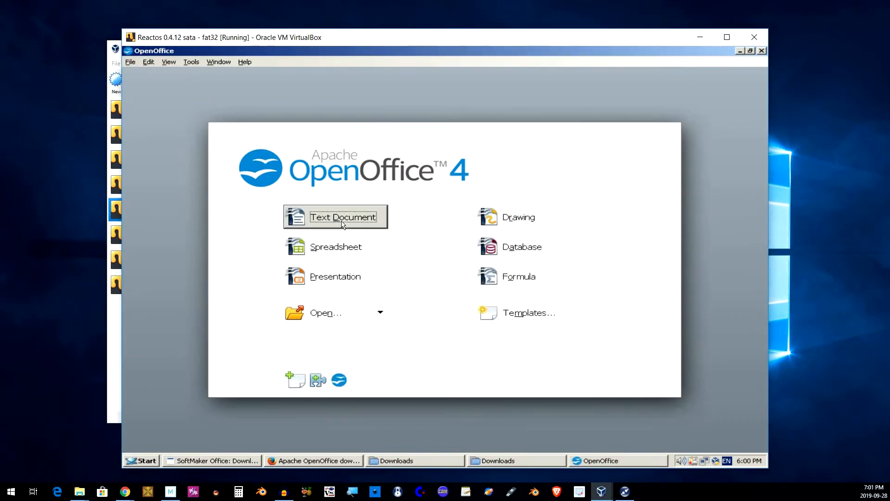
- Test OpenOffice Writer by typing 'vbvb' and 'Vb f vb' into a new text document
click(342, 217)
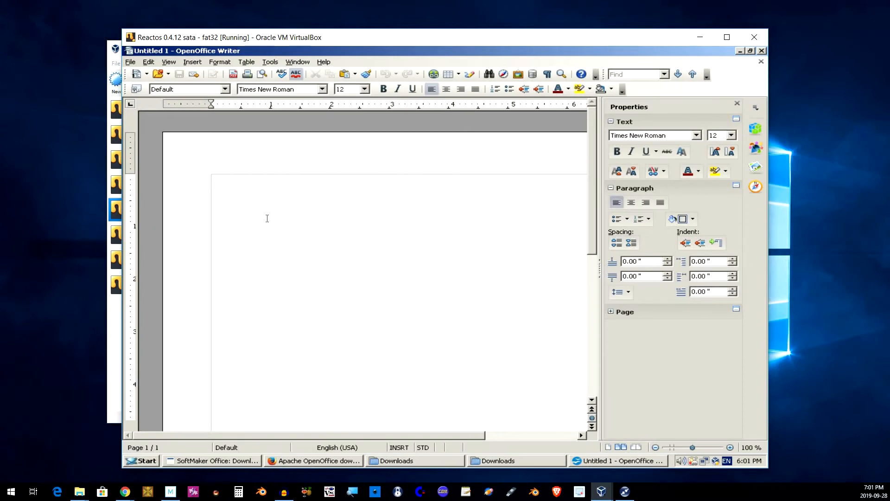
text(vbvb)
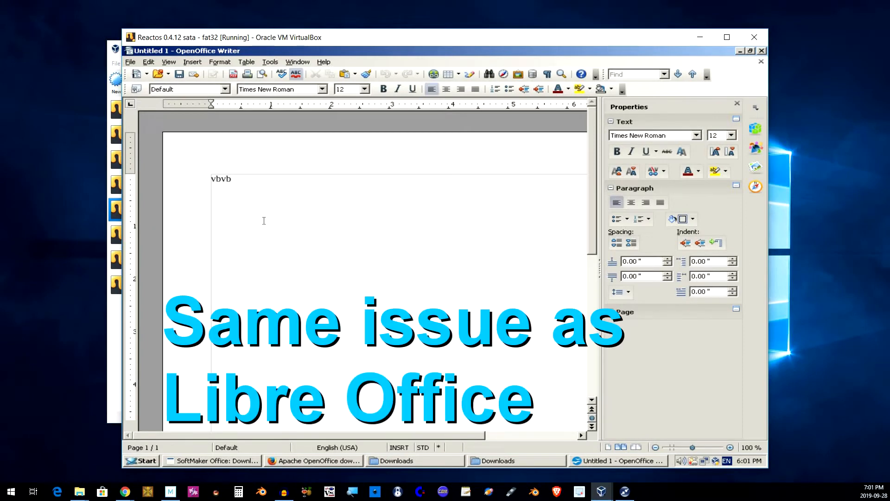
text(Vb f vb)
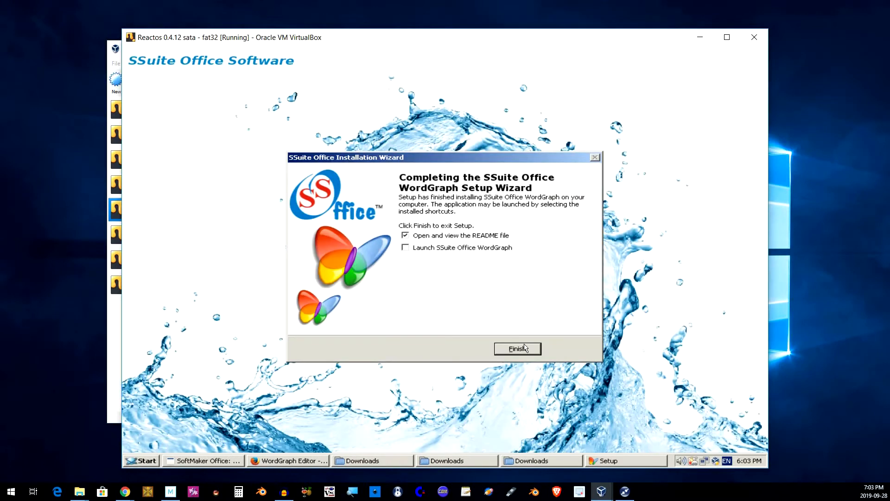
- Finish WordGraph setup, dismiss the WordGraph and IceDragon errors, and start installing SeaMonkey
click(517, 349)
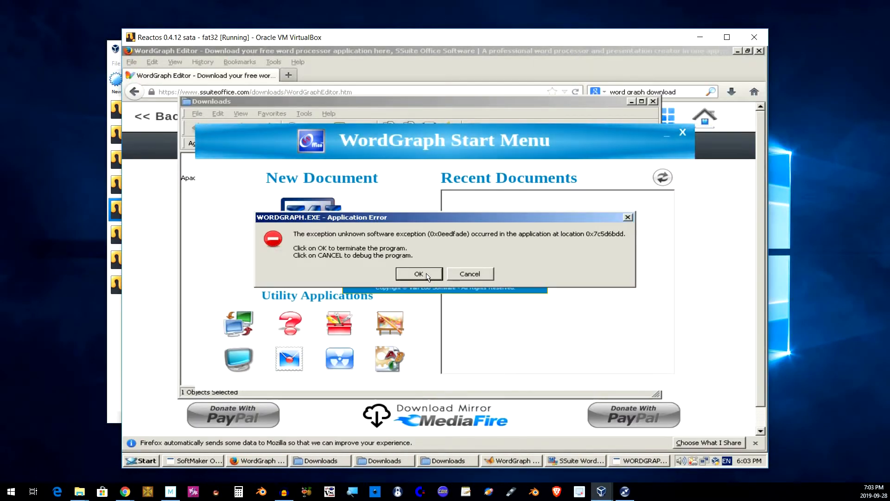
click(418, 273)
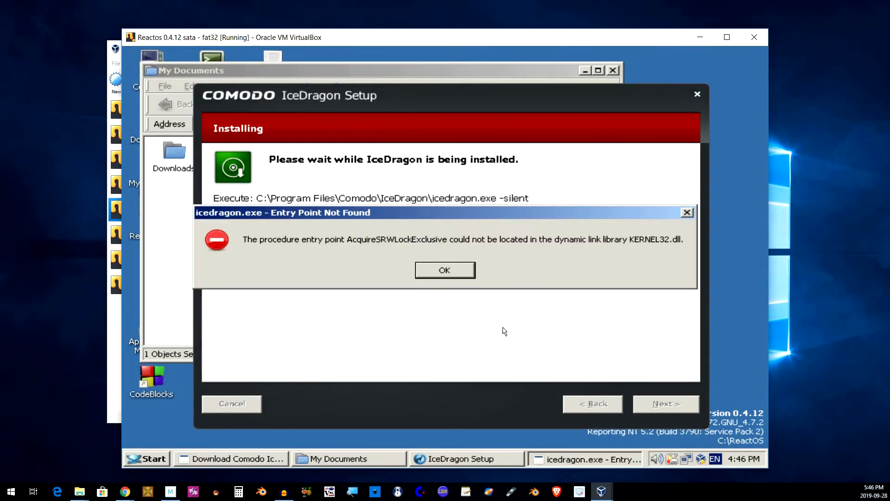
click(445, 270)
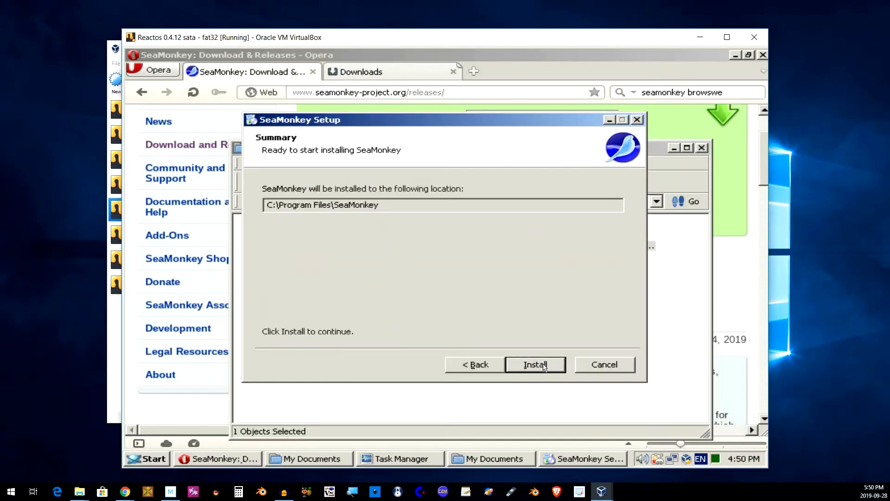
click(534, 364)
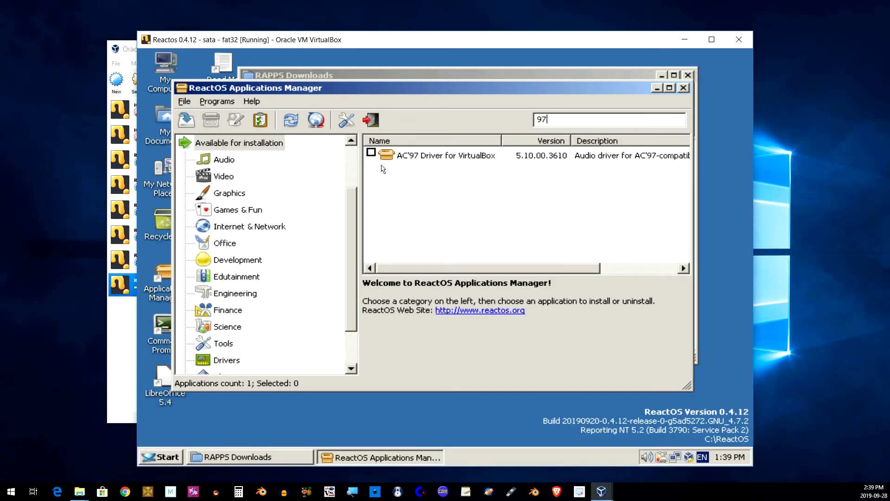
- Install the AC'97 Driver for VirtualBox and extract it into an AC97 folder
click(371, 151)
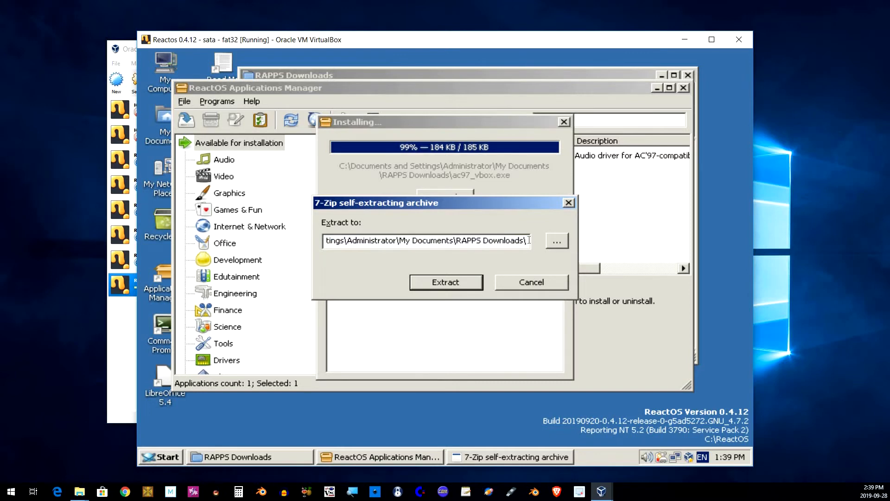
text(AC)
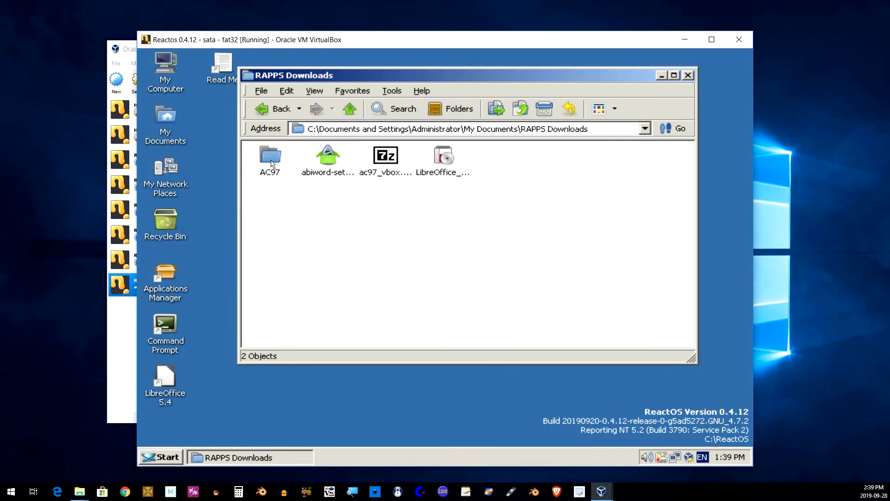
- Copy alcxwdm.inf to C:\ReactOS\inf and Alcxwdm.sys to system32\drivers, then close Explorer
double_click(270, 159)
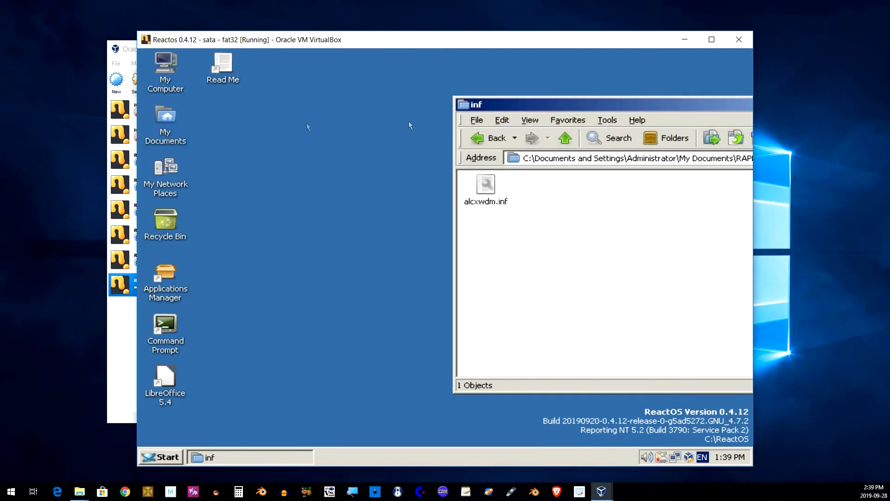
double_click(164, 124)
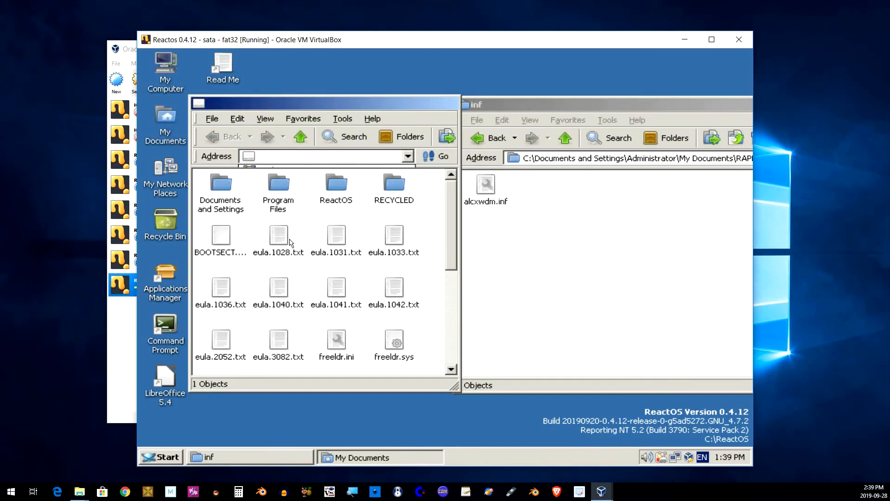
double_click(336, 187)
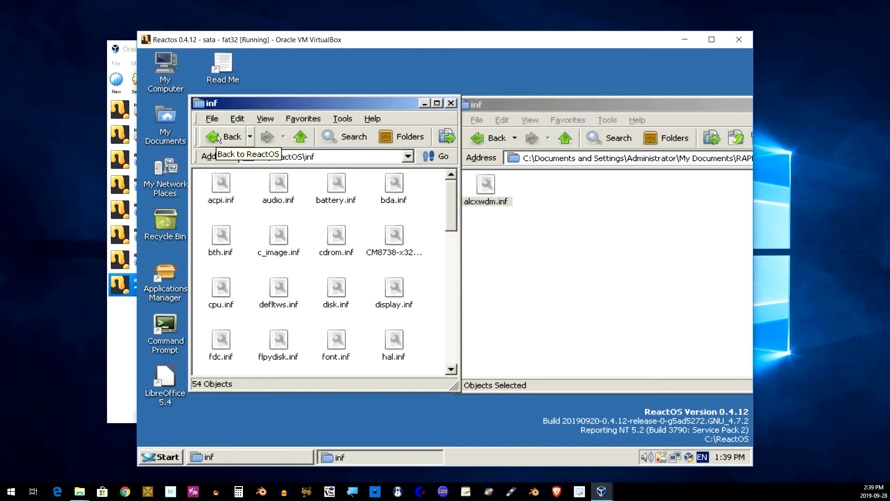
click(225, 136)
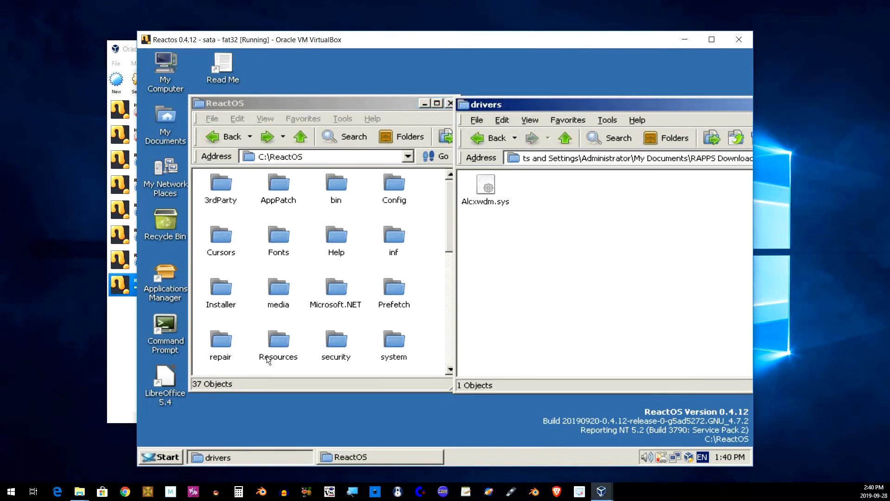
double_click(393, 338)
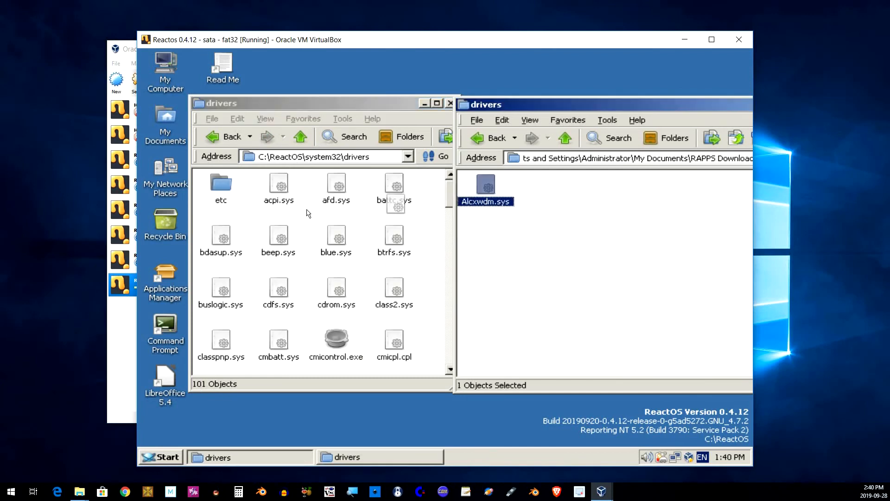
click(450, 103)
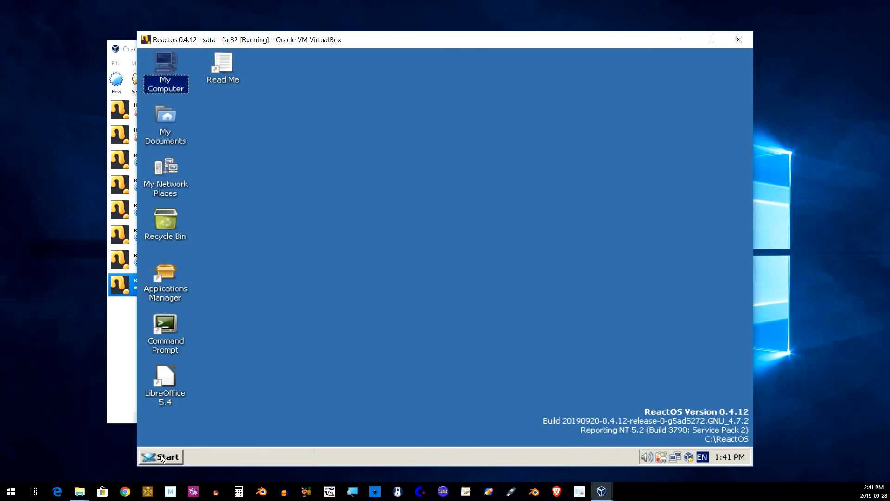
- Restart ReactOS through the Start menu's Shut Down dialog
click(161, 456)
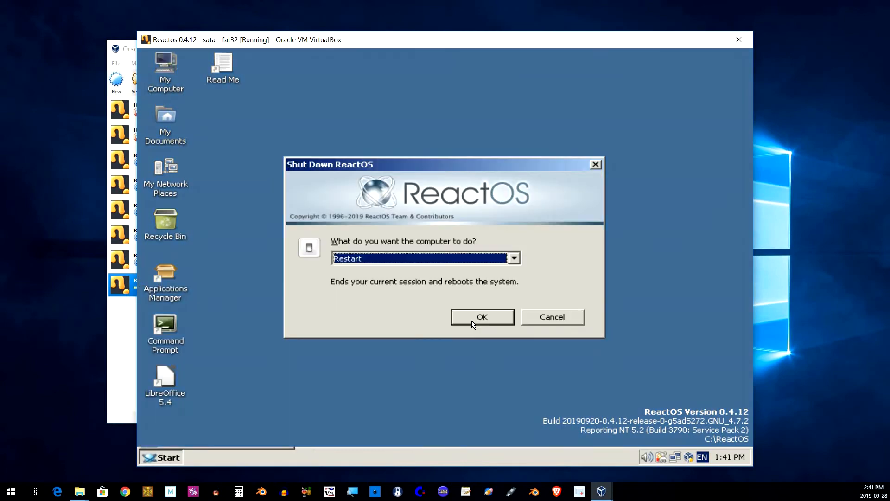
click(481, 316)
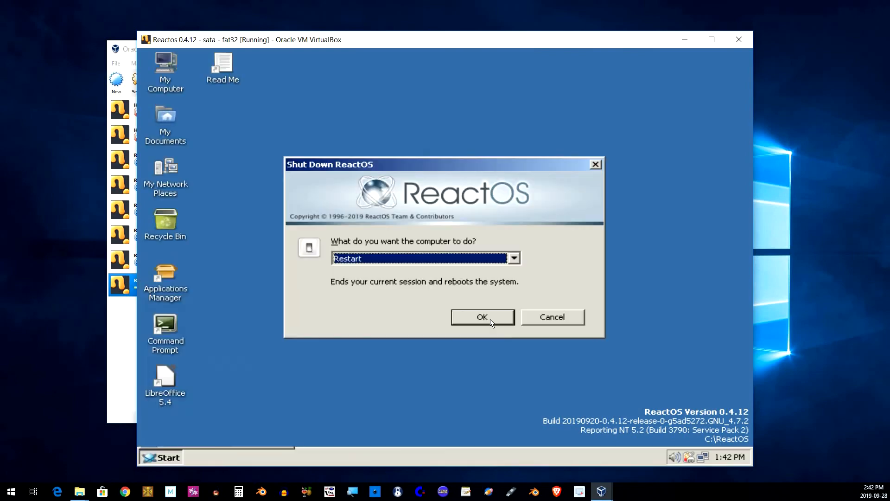
click(483, 316)
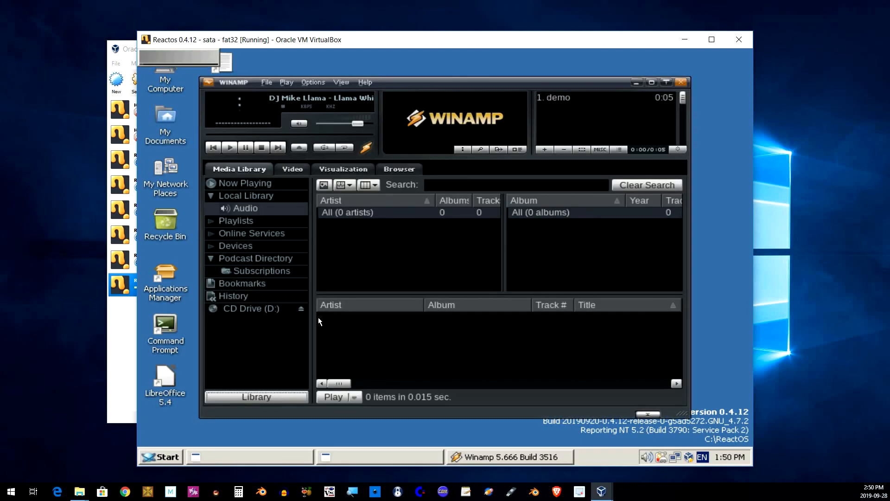
mouse_move(254, 302)
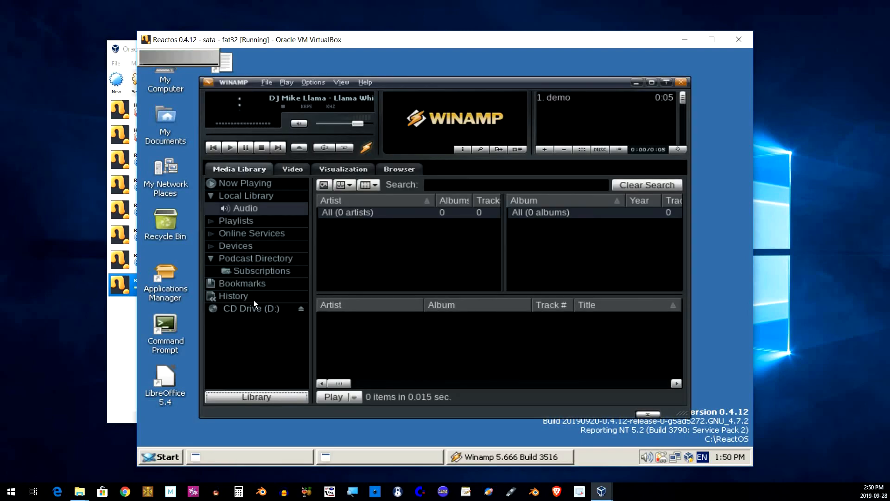
- Play DJ Mike Llama – Llama Whippin' Intro from Winamp's Media Library History
click(232, 295)
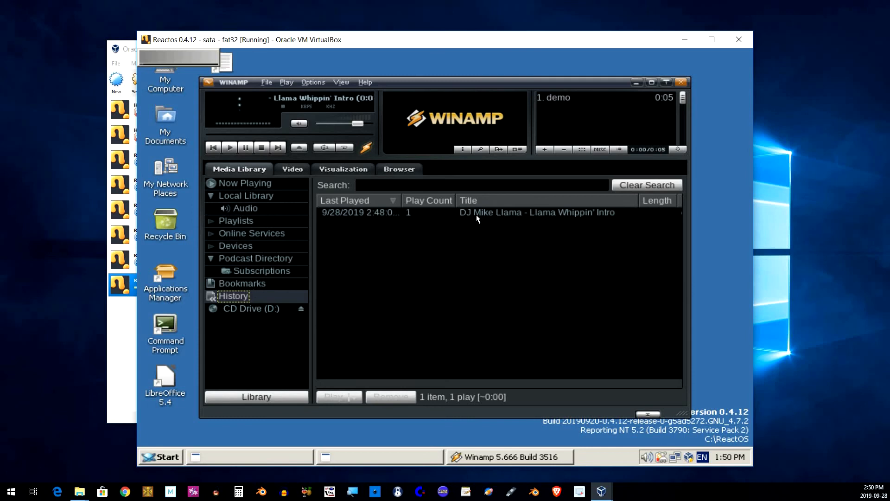
double_click(536, 212)
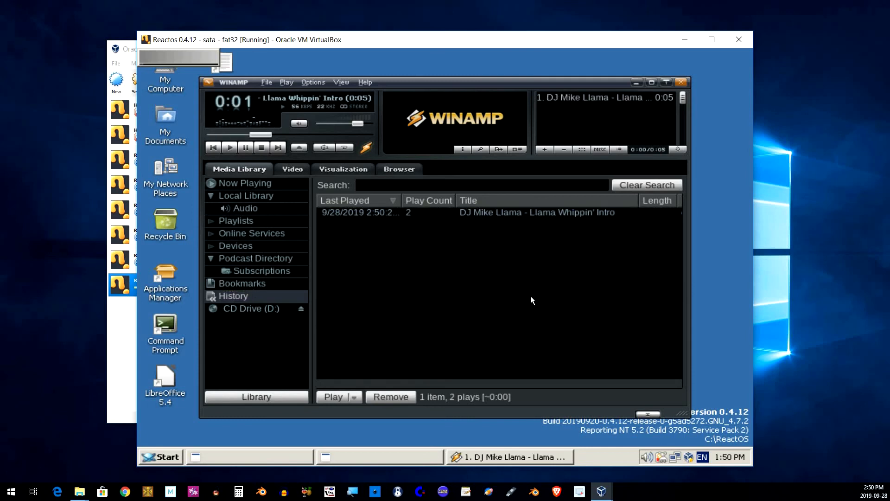